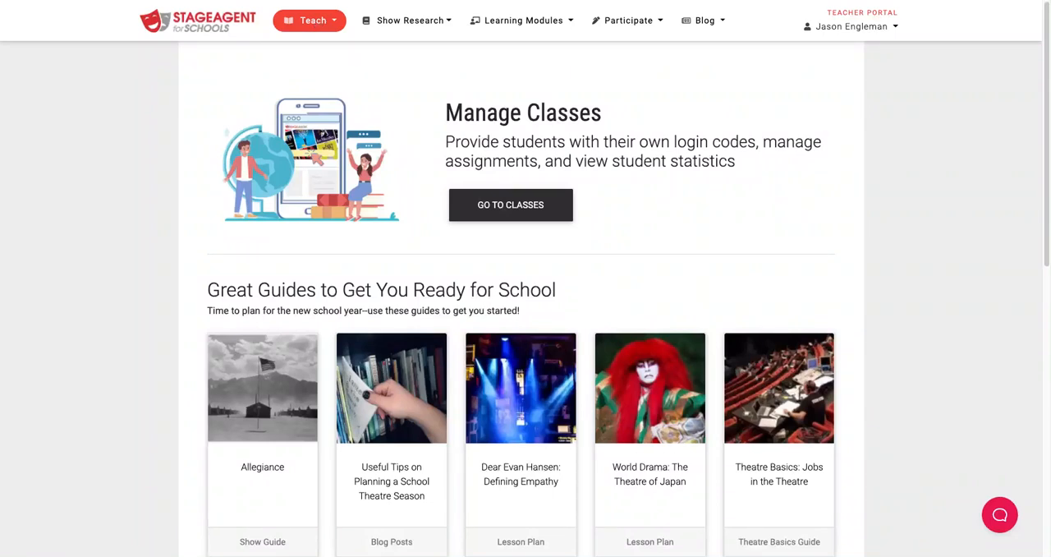
# Show the Learning Modules dropdown from the teacher portal's top navigation.
pyautogui.click(312, 20)
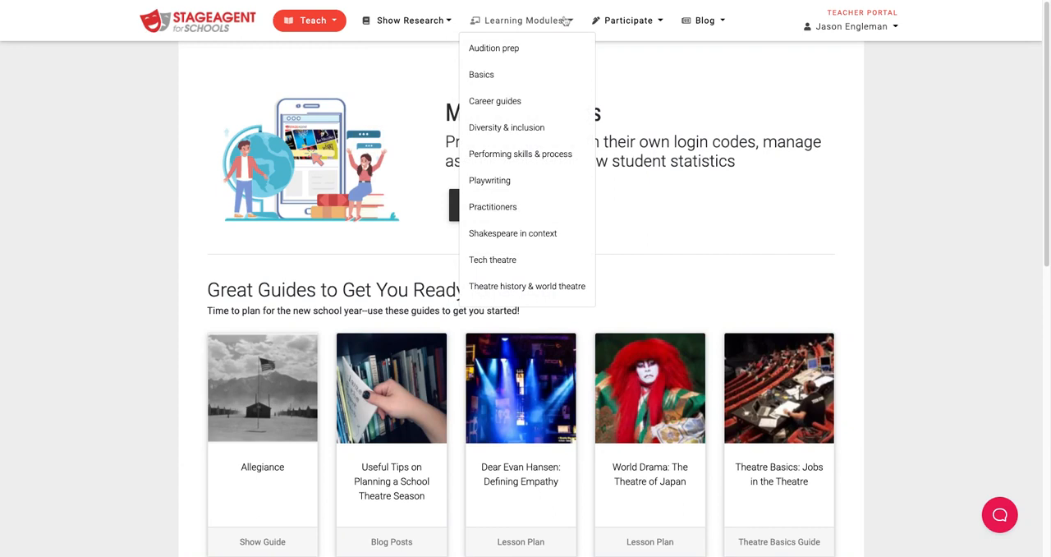
pyautogui.moveTo(959, 119)
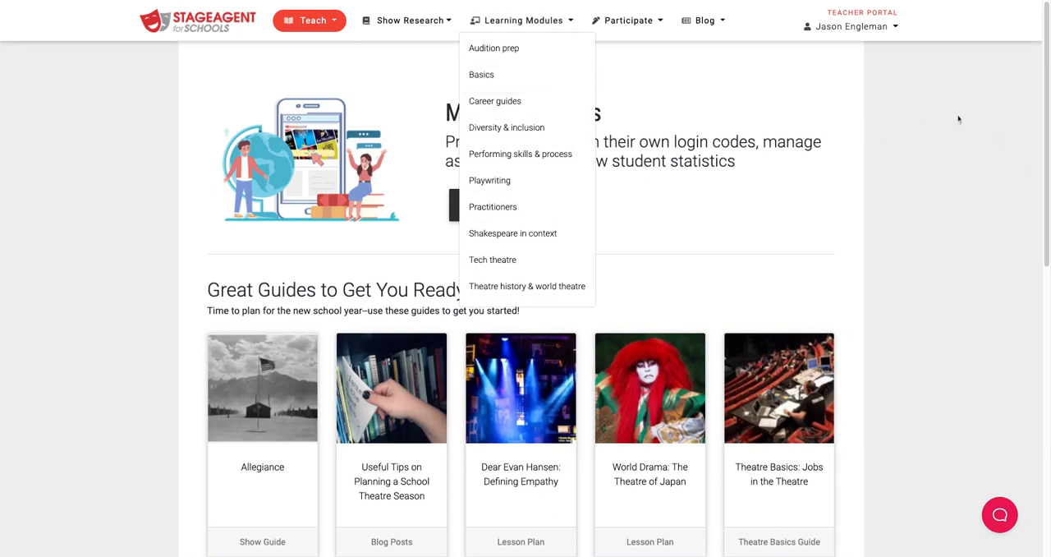
# Search the Teach lesson library for the keyword 'puppetry', returning five results.
pyautogui.click(312, 20)
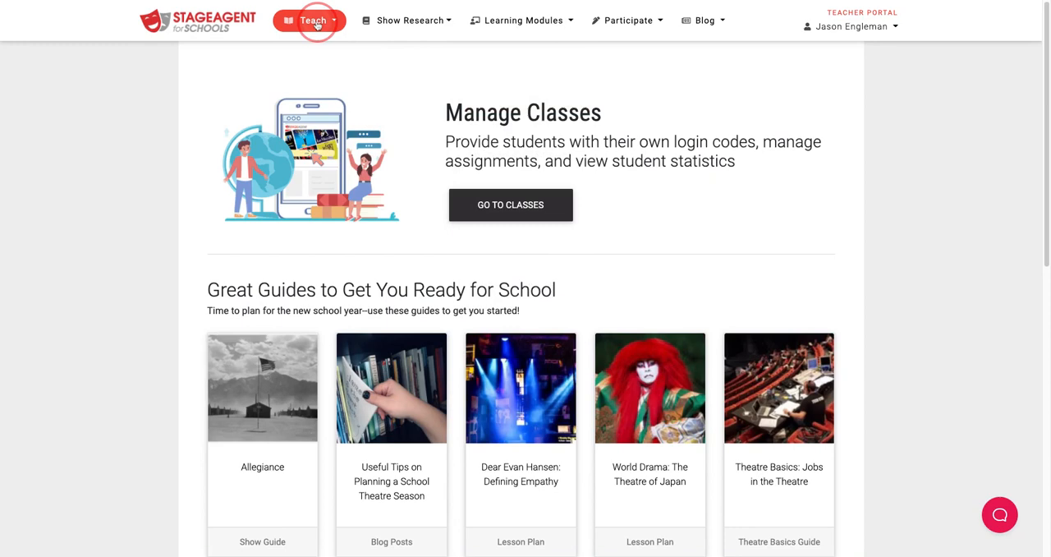
pyautogui.moveTo(321, 79)
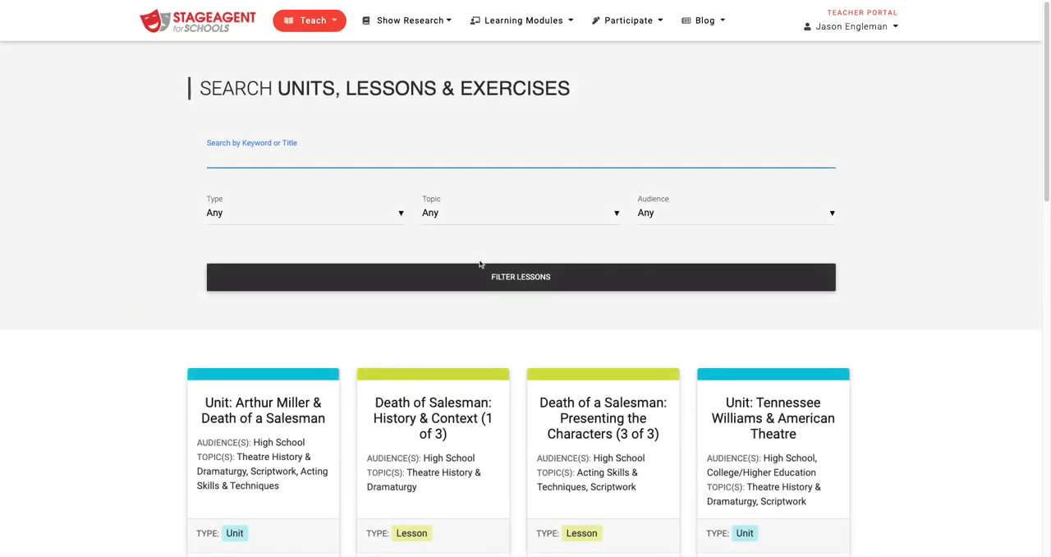
pyautogui.scroll(-3)
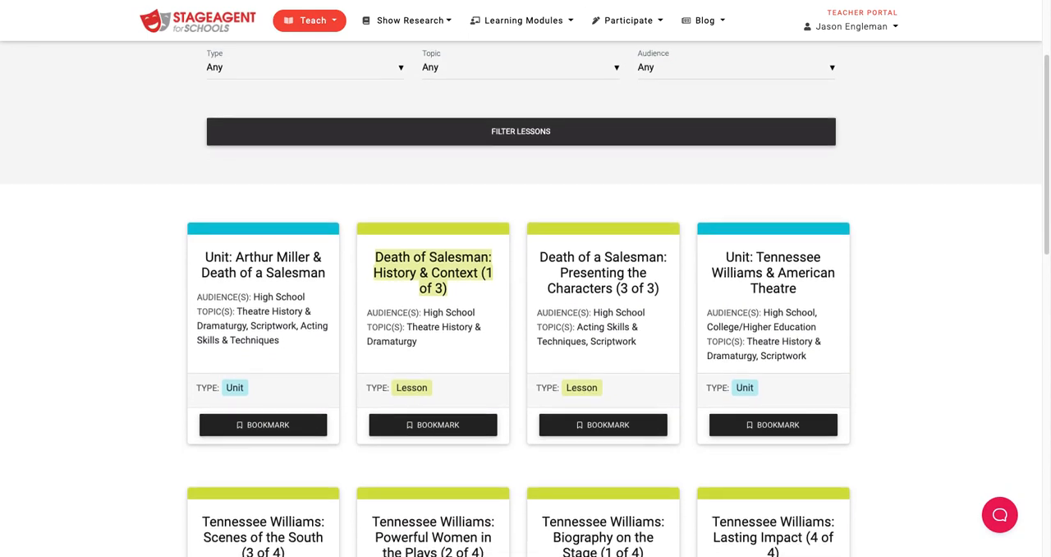
pyautogui.scroll(3)
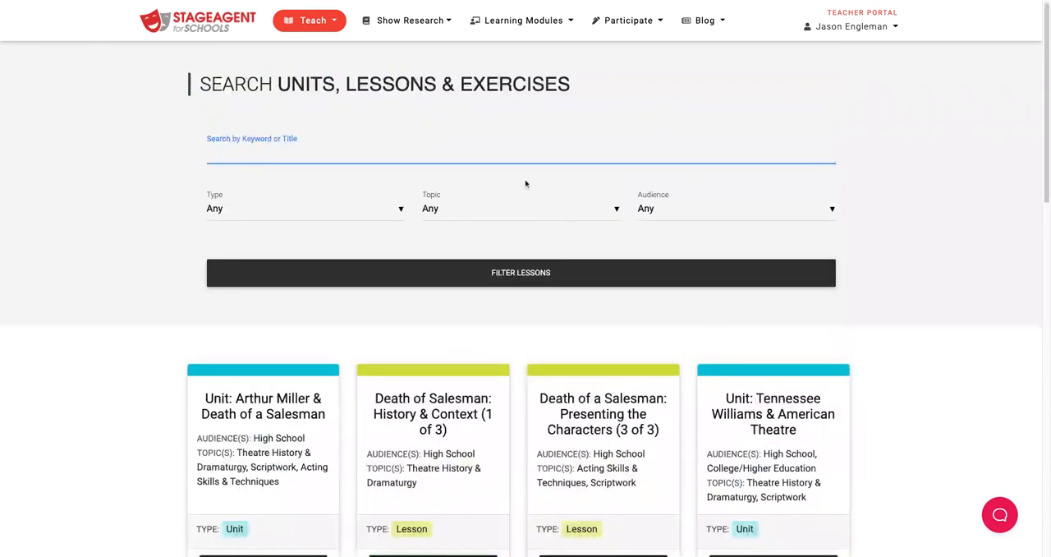
pyautogui.write('puppe')
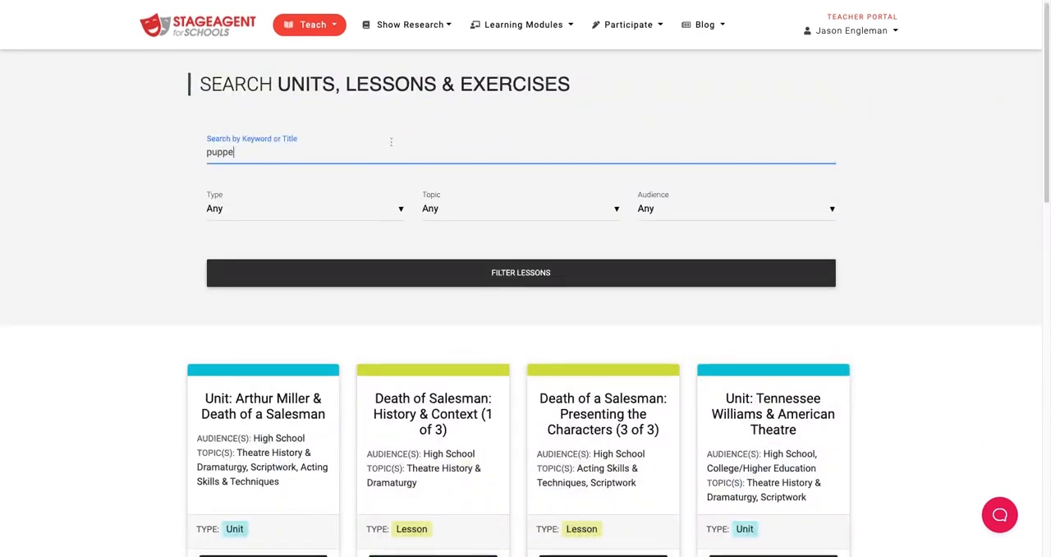
pyautogui.write('try')
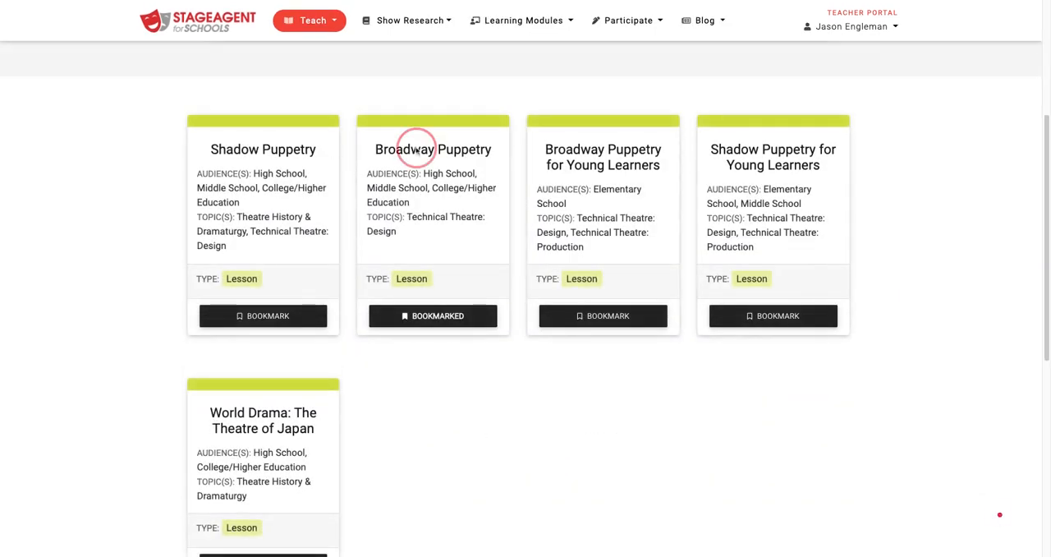
# Review Broadway Puppetry's Assign toggles, then go to the Williams High School class via Manage Classes.
pyautogui.click(432, 148)
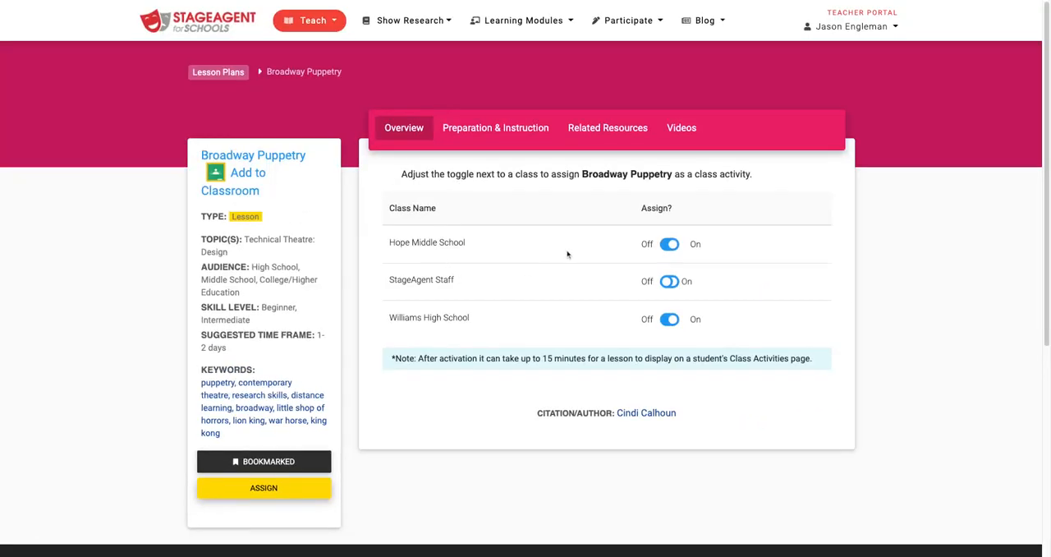
pyautogui.moveTo(752, 270)
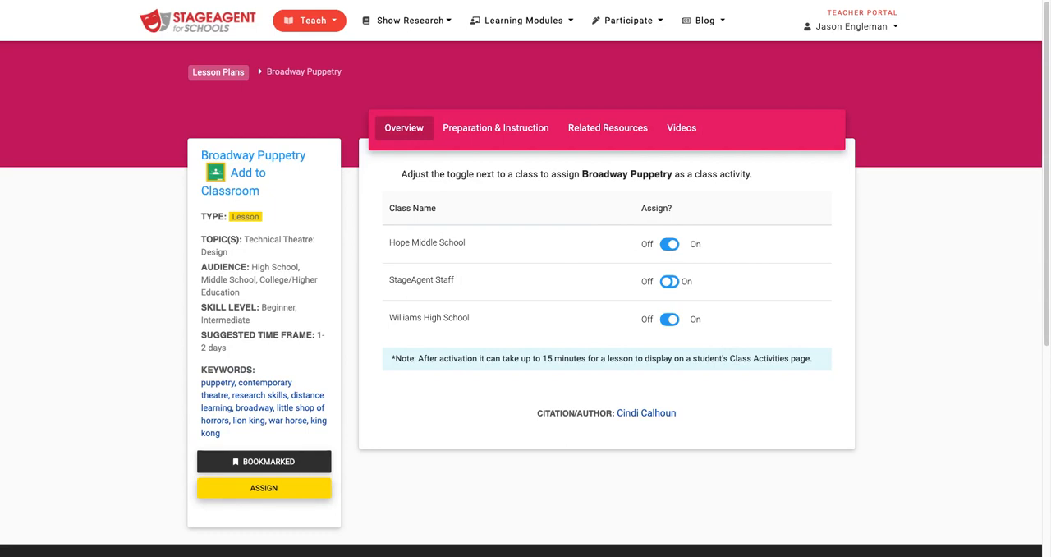
pyautogui.moveTo(740, 283)
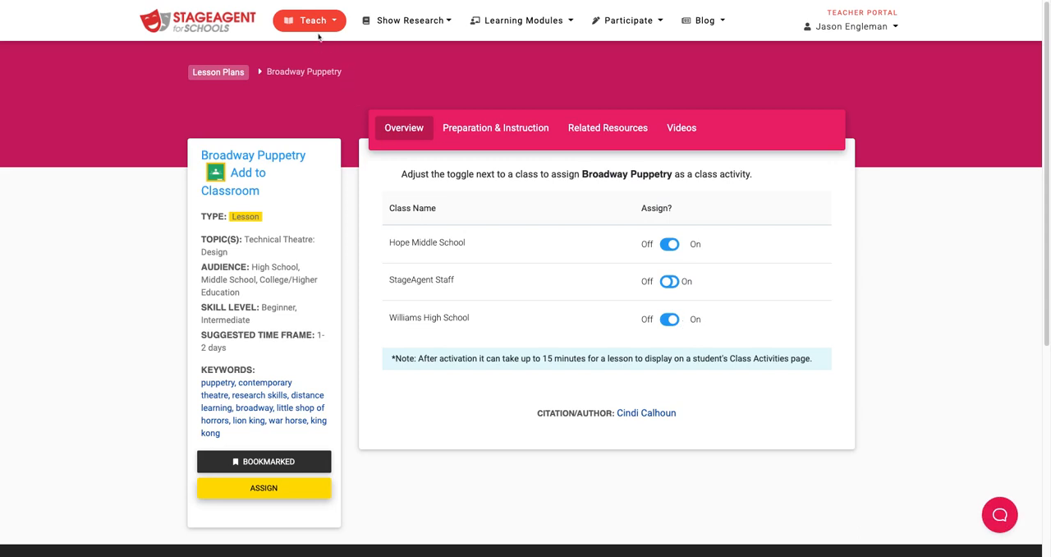
pyautogui.click(309, 19)
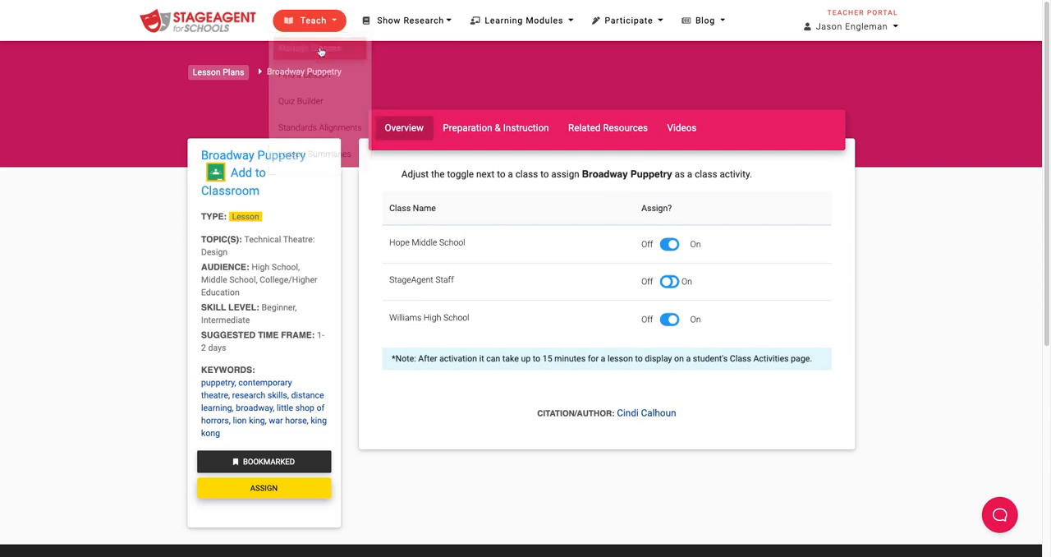
pyautogui.click(319, 48)
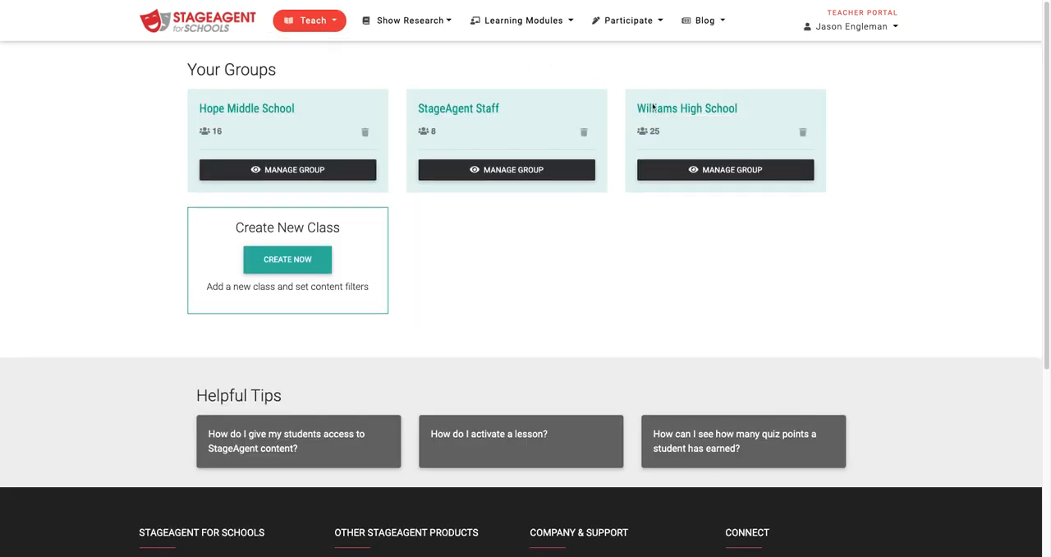
pyautogui.click(726, 170)
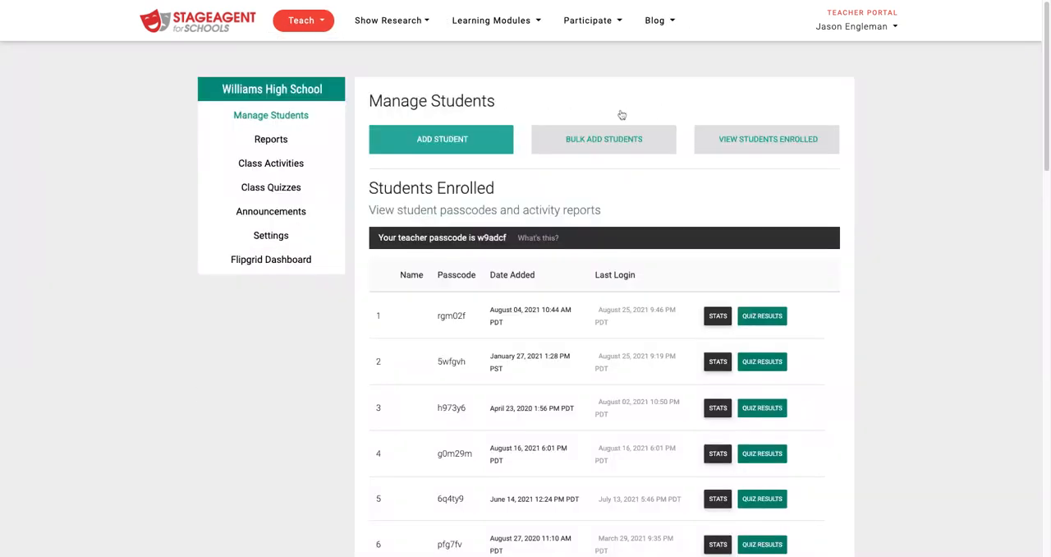
# Show Williams High School's Class Activities, listing Broadway Puppetry among assigned lessons.
pyautogui.click(269, 162)
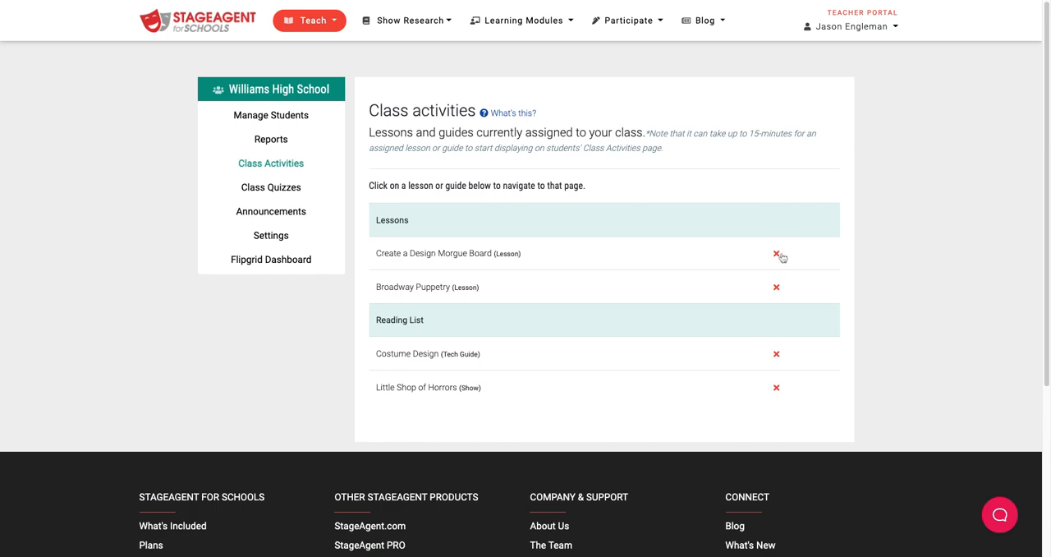
pyautogui.moveTo(782, 261)
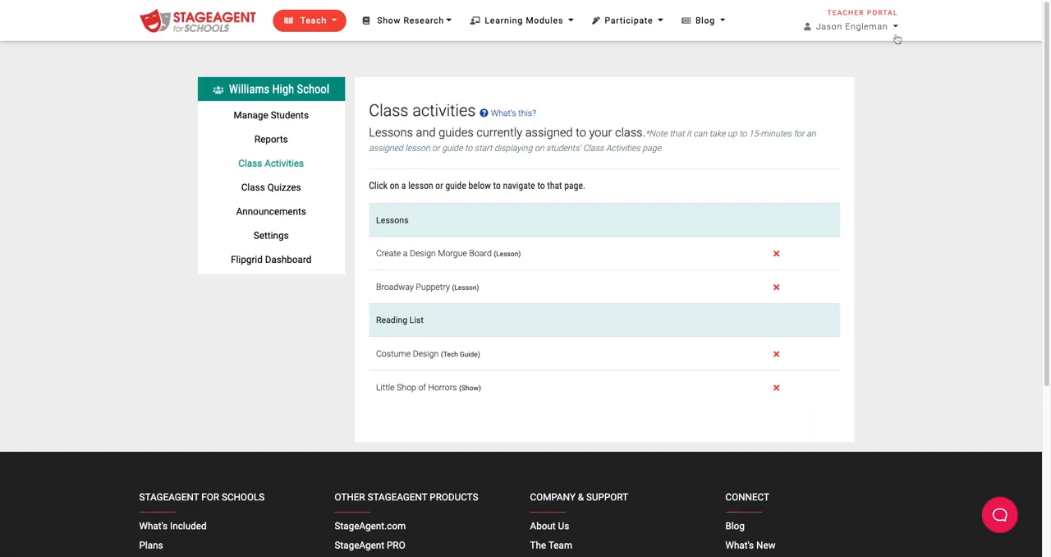
pyautogui.click(854, 26)
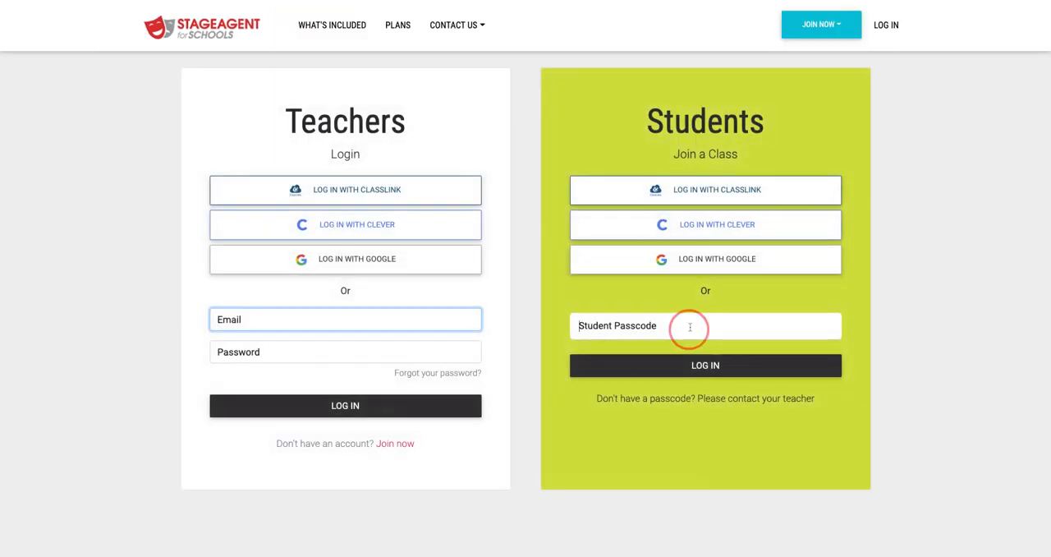
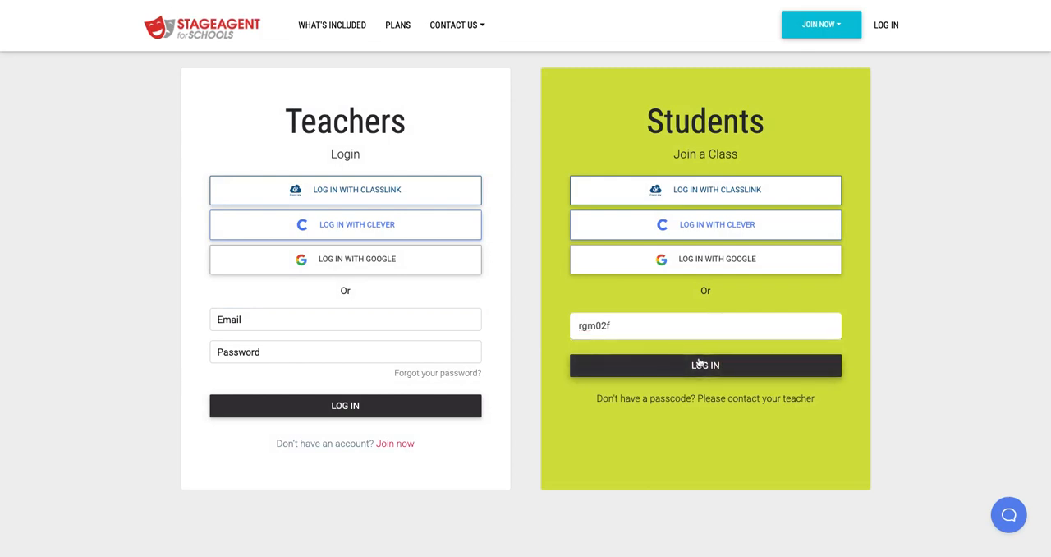
pyautogui.click(704, 365)
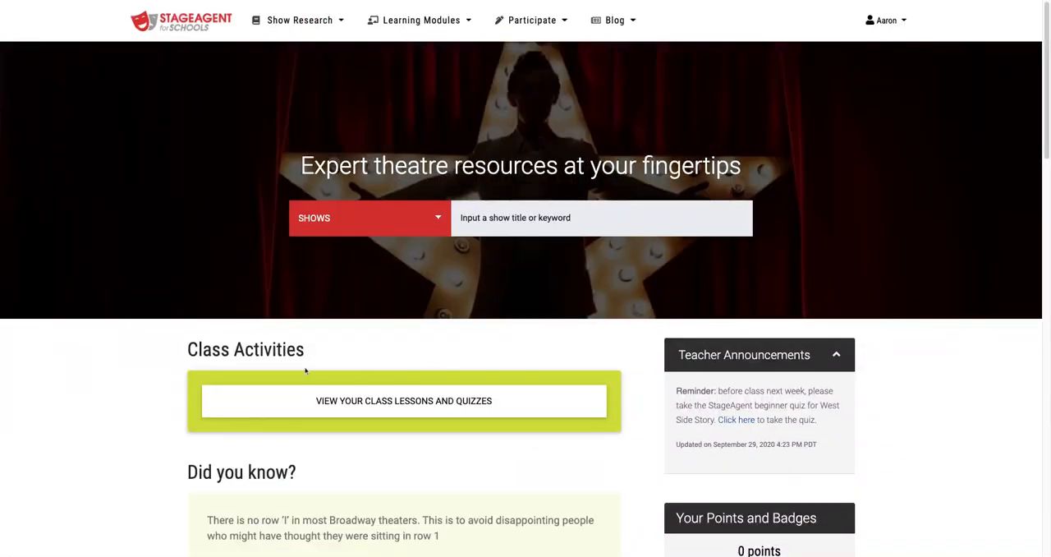
# View the student's class lessons and quizzes, showing Broadway Puppetry under Lessons.
pyautogui.click(403, 401)
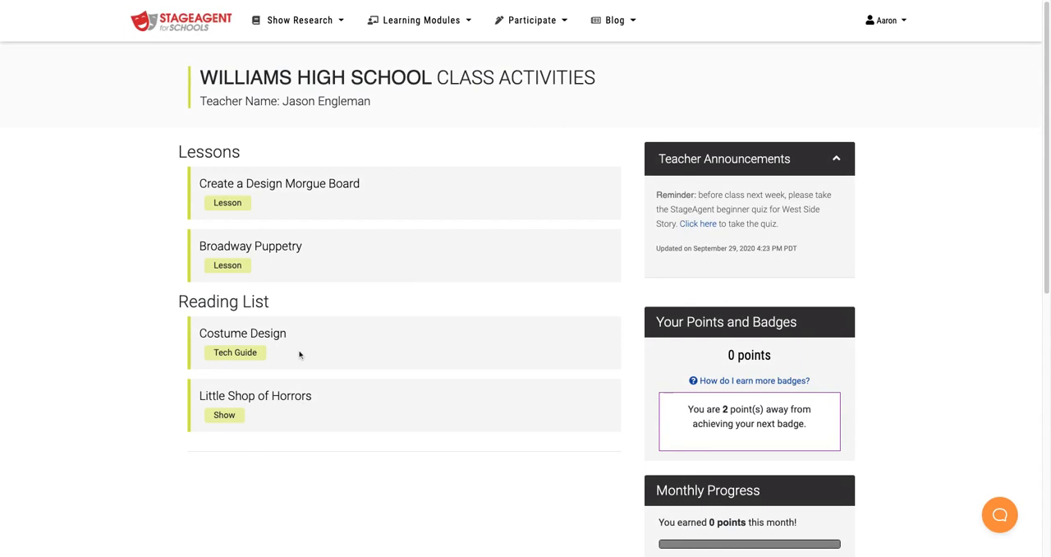
pyautogui.moveTo(279, 309)
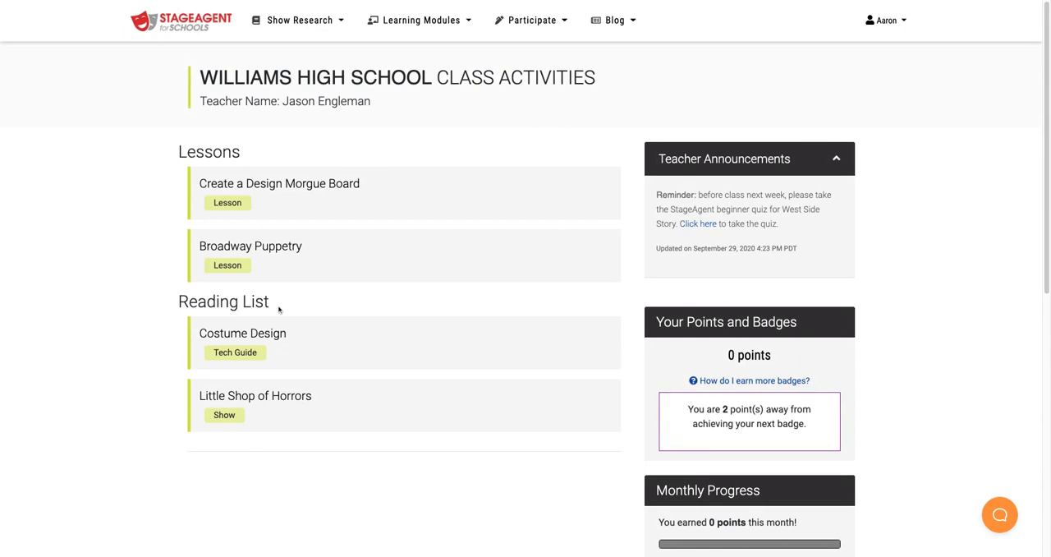